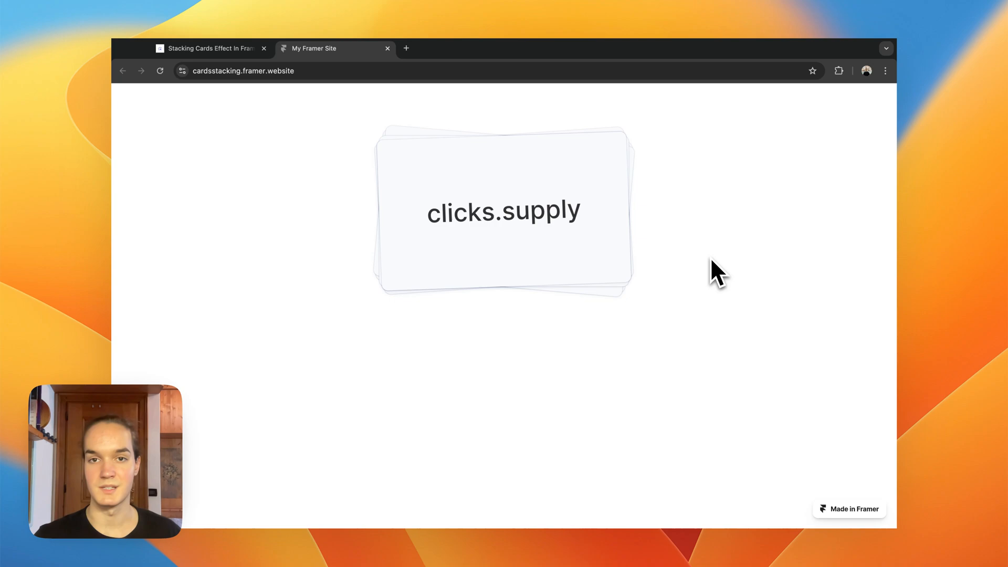
- Leave the live demo for the Stacking Cards Effect page and remix it for free
{"action": "scroll", "scroll_direction": "down", "scroll_amount": 3}
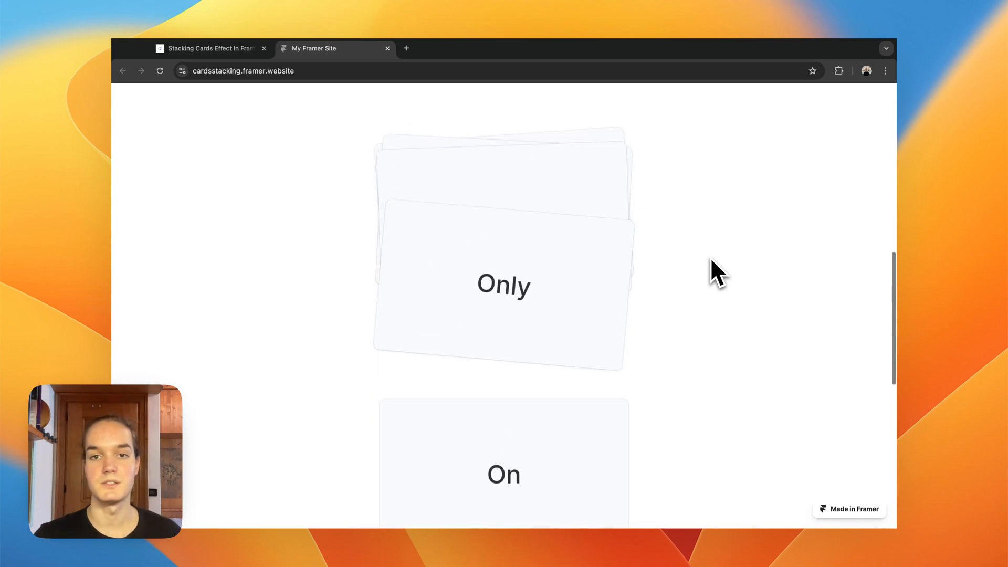
{"action": "left_click", "coordinate": [210, 48]}
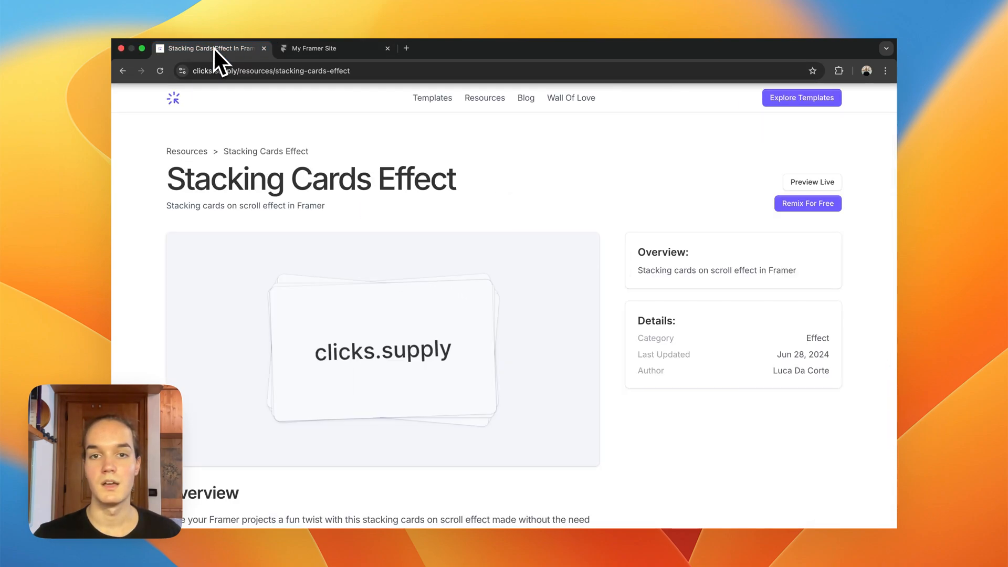
{"action": "mouse_move", "coordinate": [618, 276]}
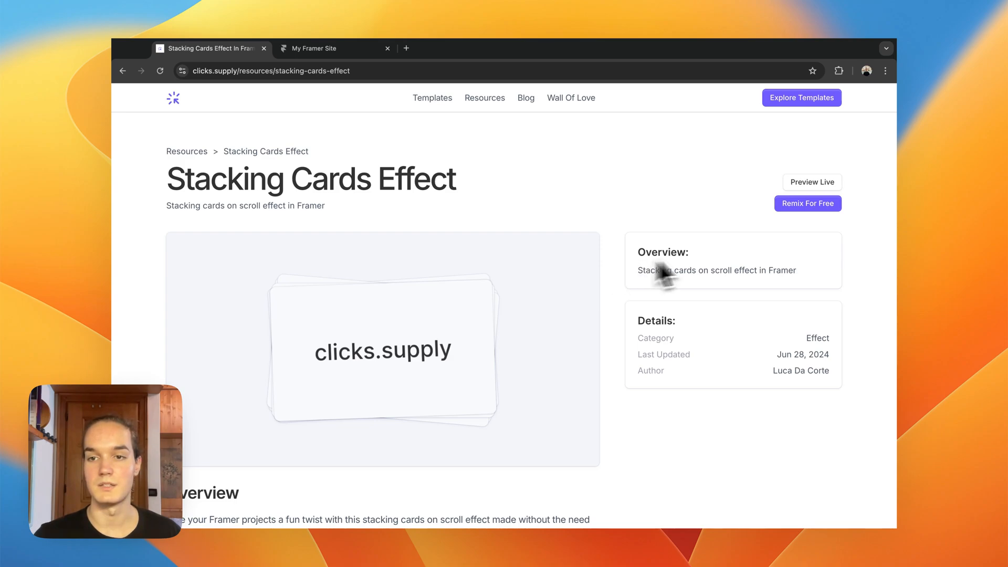
{"action": "mouse_move", "coordinate": [712, 215]}
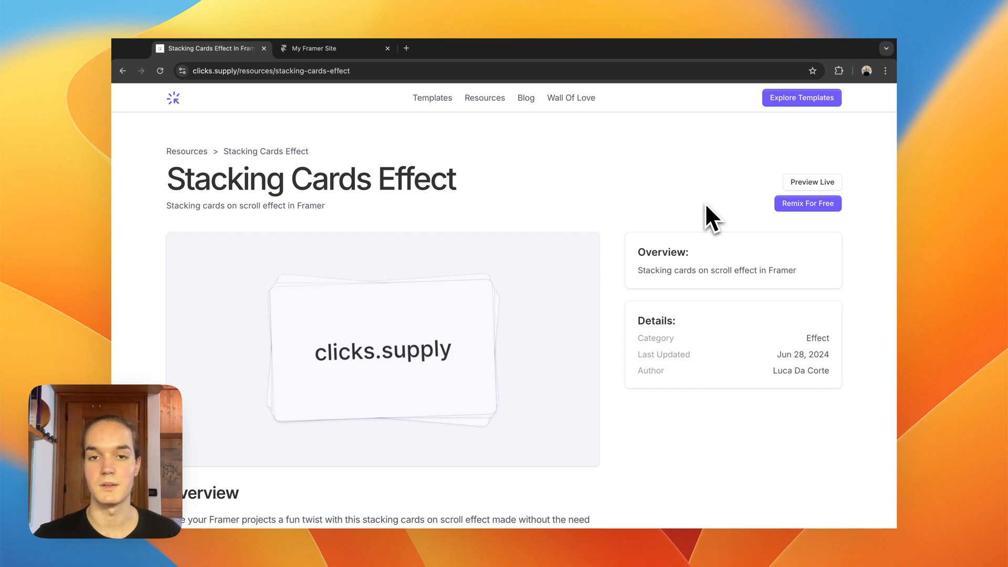
{"action": "left_click", "coordinate": [808, 202]}
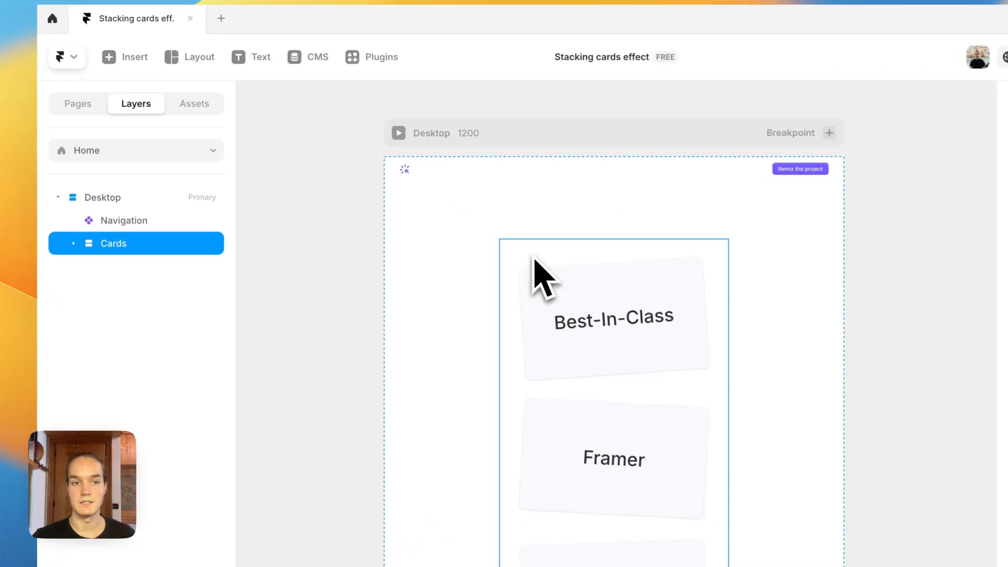
{"action": "left_click", "coordinate": [612, 315]}
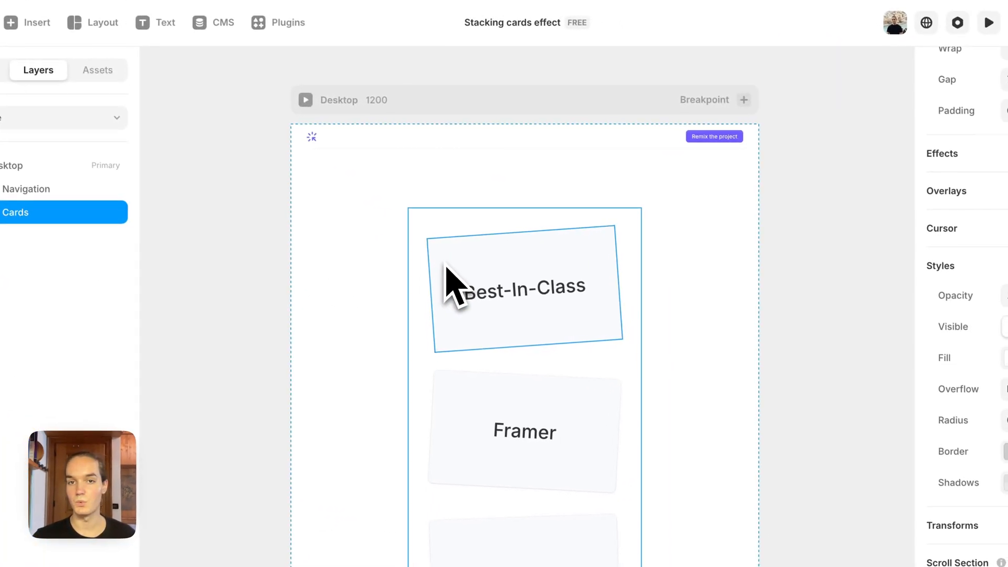
{"action": "left_click", "coordinate": [524, 286]}
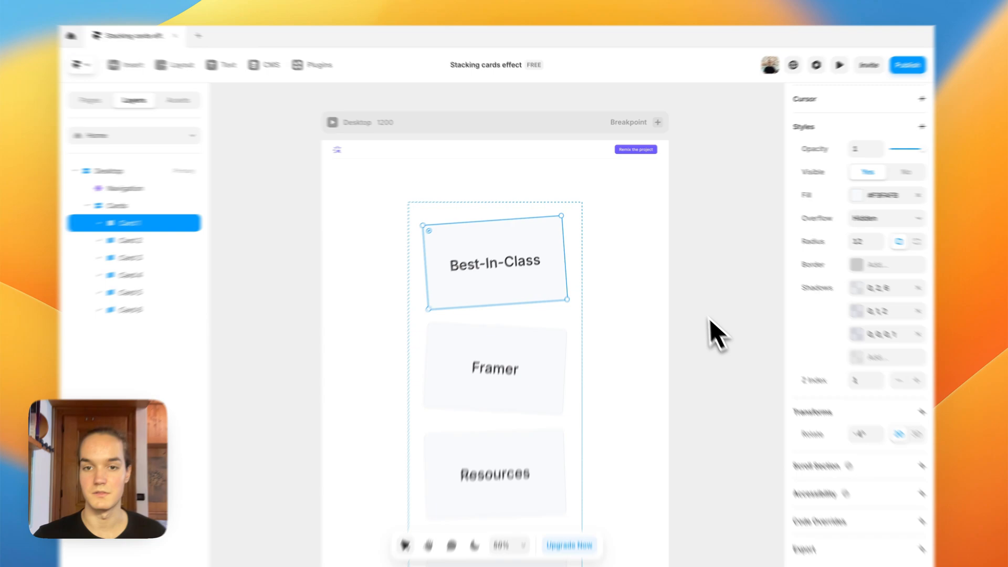
{"action": "left_click", "coordinate": [838, 65]}
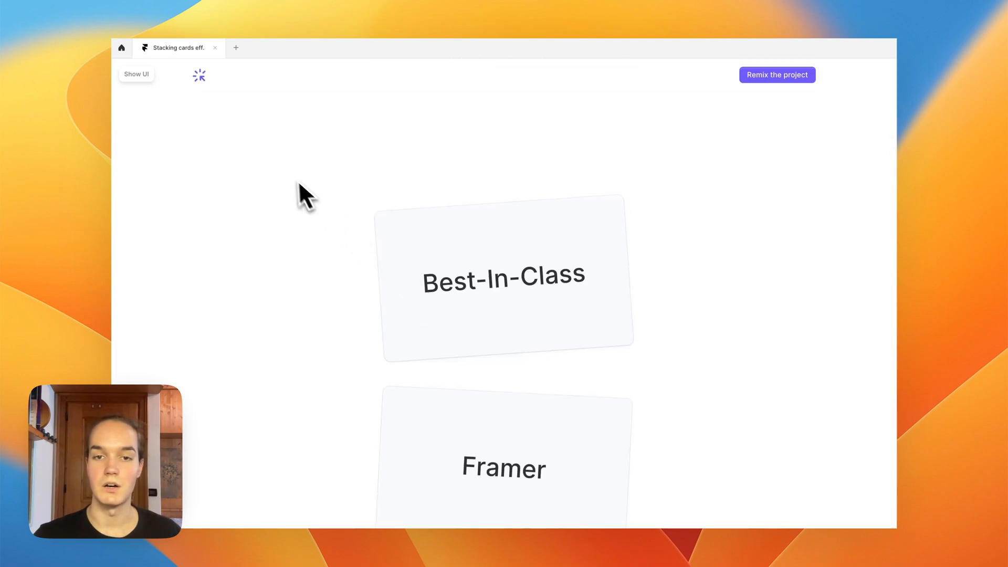
{"action": "left_click", "coordinate": [136, 73]}
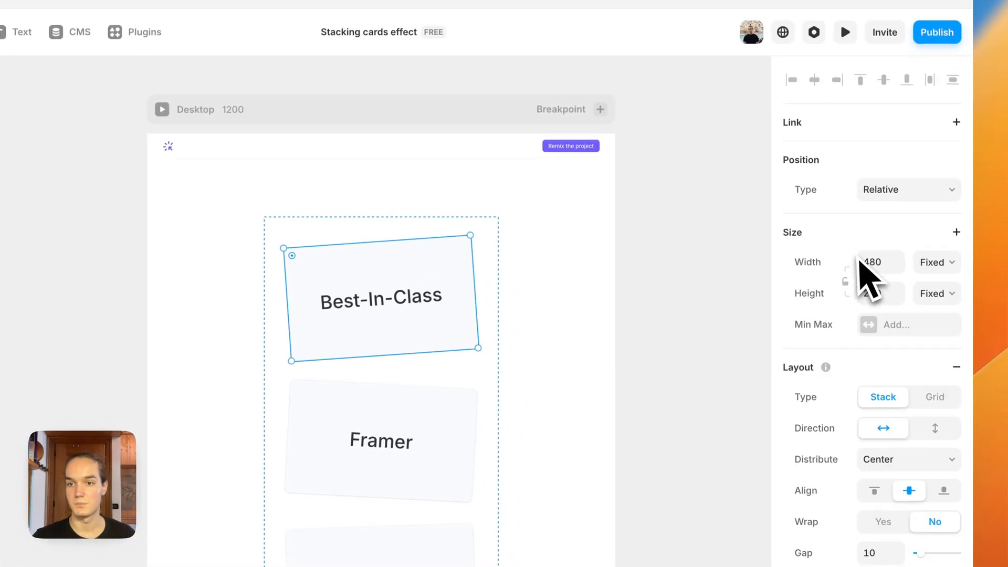
- Set the Best-In-Class card's position to Sticky with a top offset of 100
{"action": "left_click", "coordinate": [908, 190]}
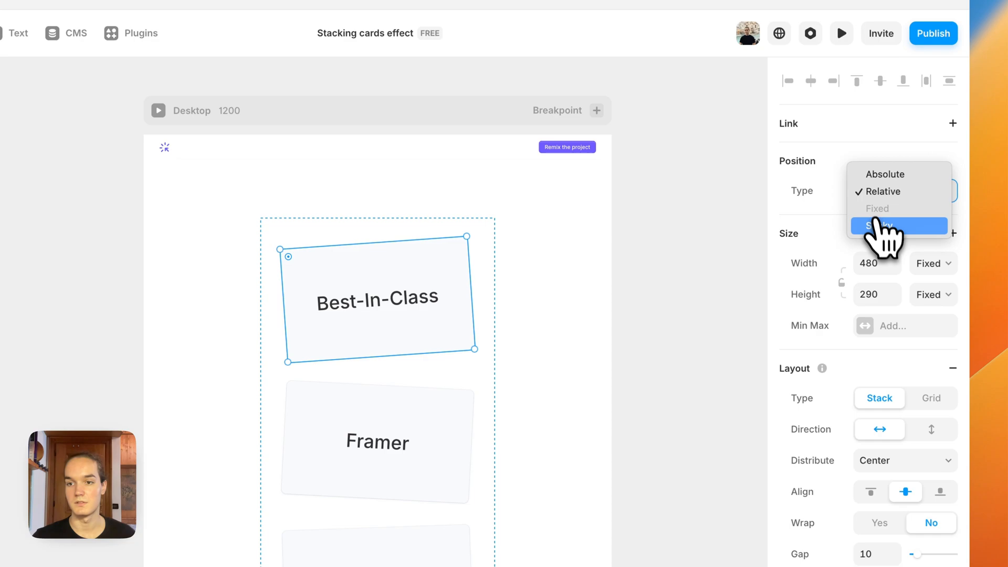
{"action": "left_click", "coordinate": [881, 226]}
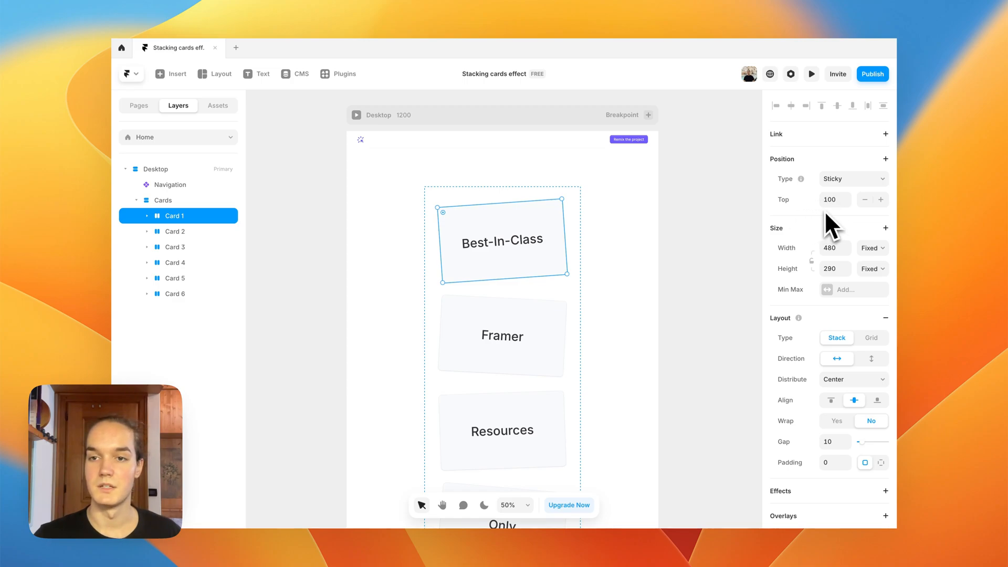
{"action": "mouse_move", "coordinate": [788, 205]}
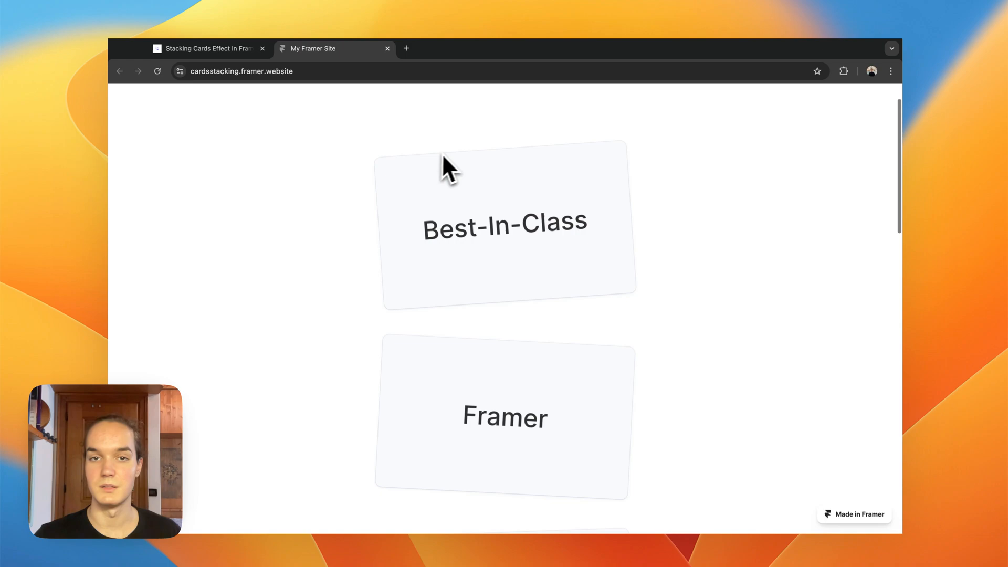
- Scroll the published site to watch the tilted cards stack over one another
{"action": "scroll", "scroll_direction": "down", "scroll_amount": 3}
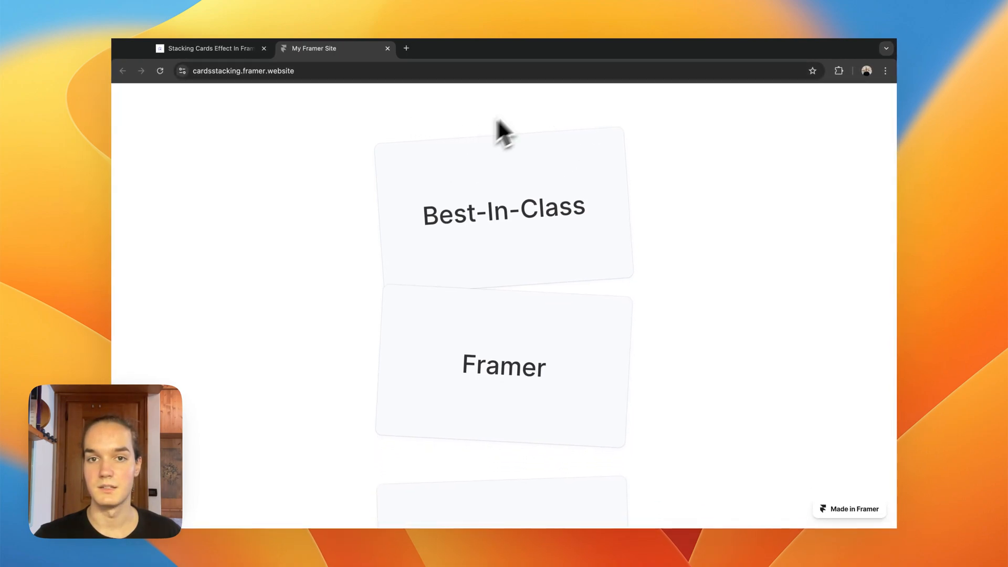
{"action": "scroll", "scroll_direction": "down", "scroll_amount": 3}
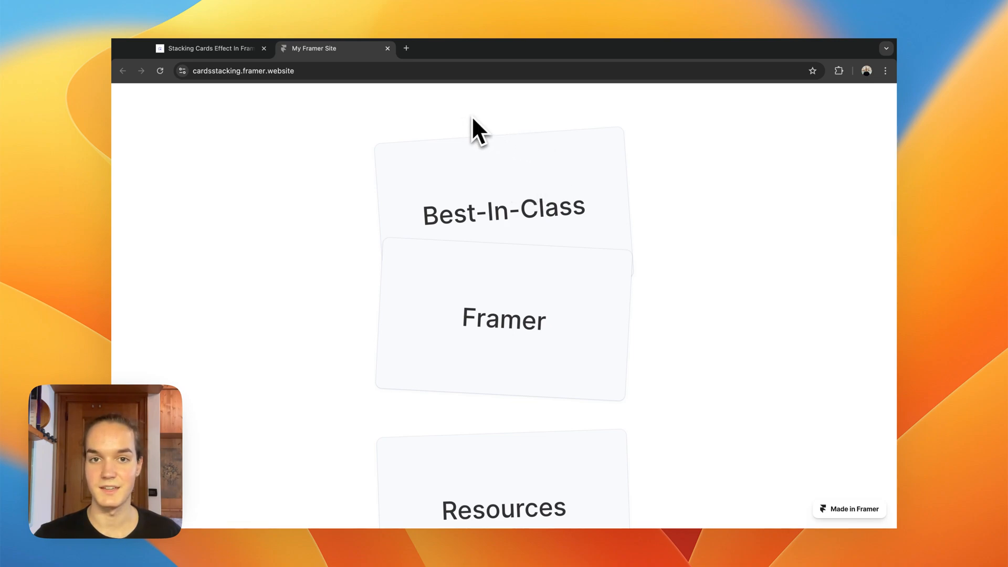
{"action": "mouse_move", "coordinate": [527, 115]}
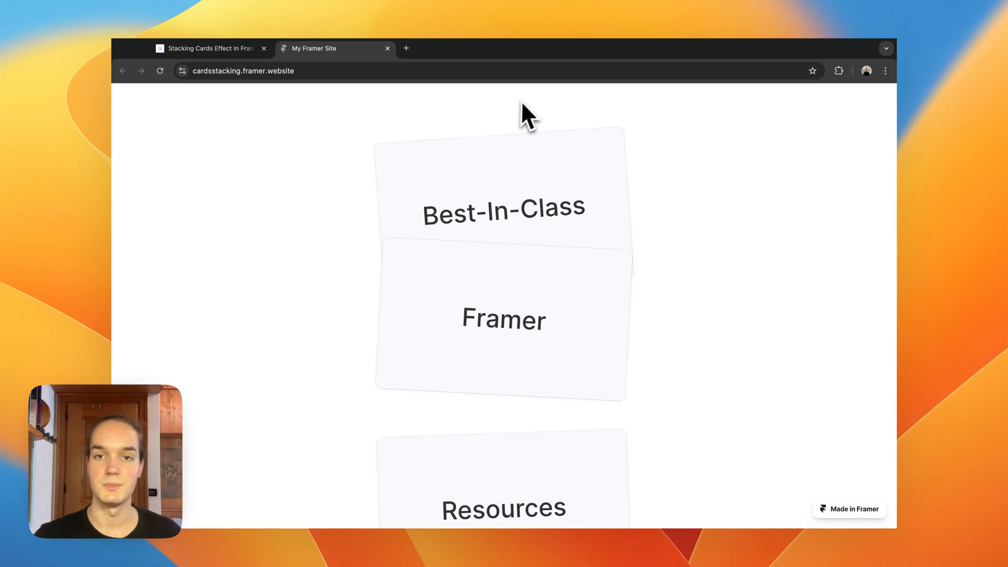
{"action": "mouse_move", "coordinate": [577, 133]}
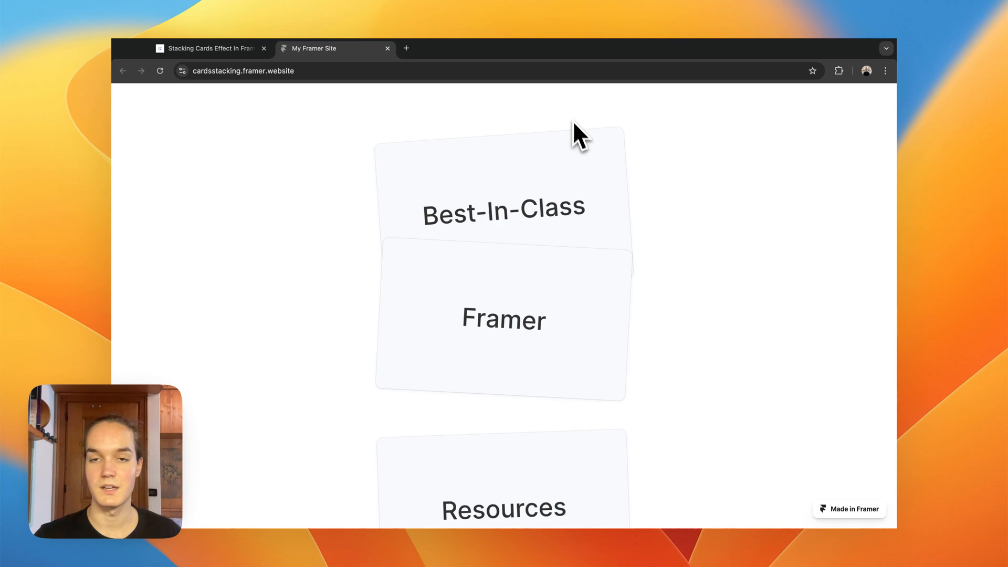
{"action": "scroll", "scroll_direction": "down", "scroll_amount": 3}
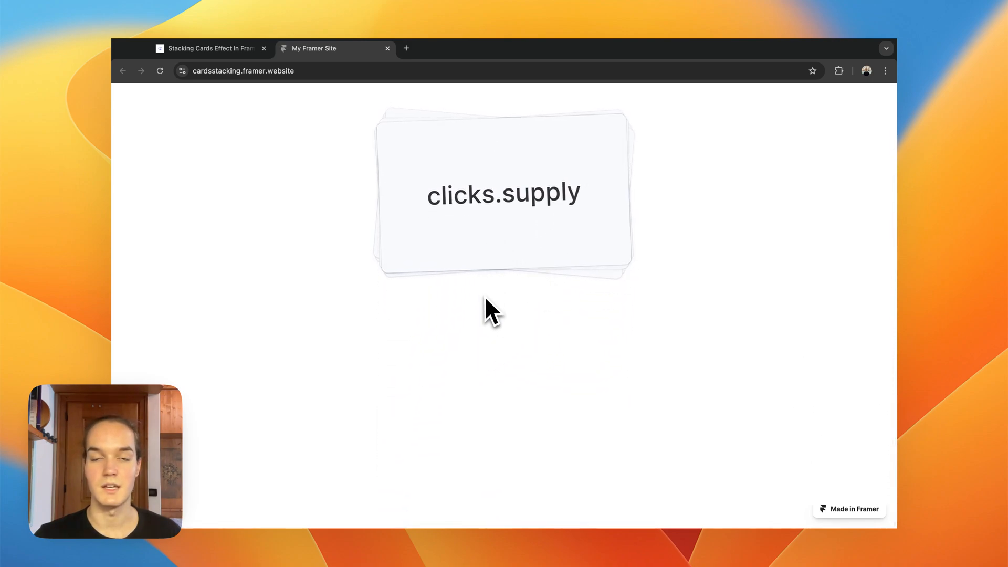
{"action": "mouse_move", "coordinate": [514, 158]}
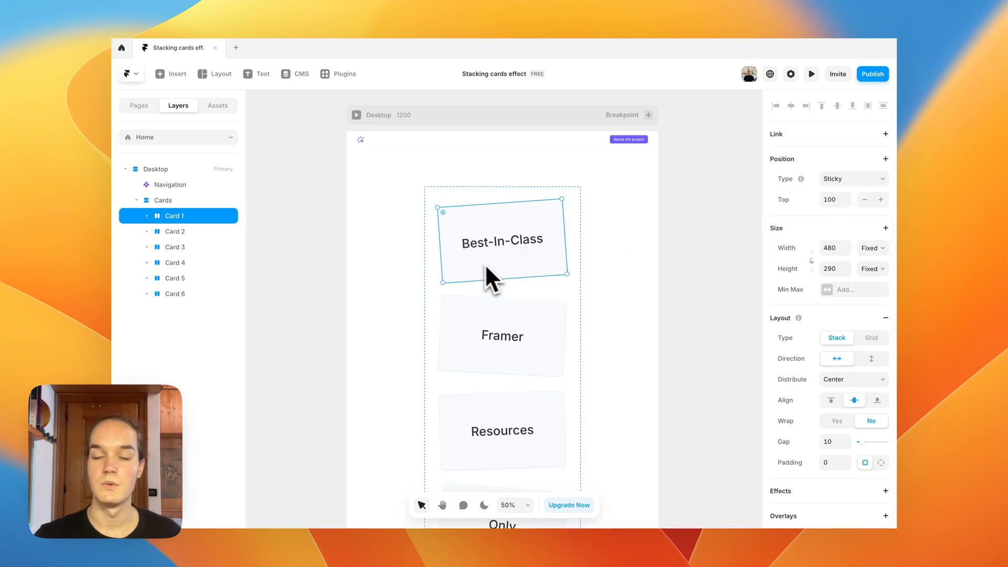
{"action": "mouse_move", "coordinate": [789, 238]}
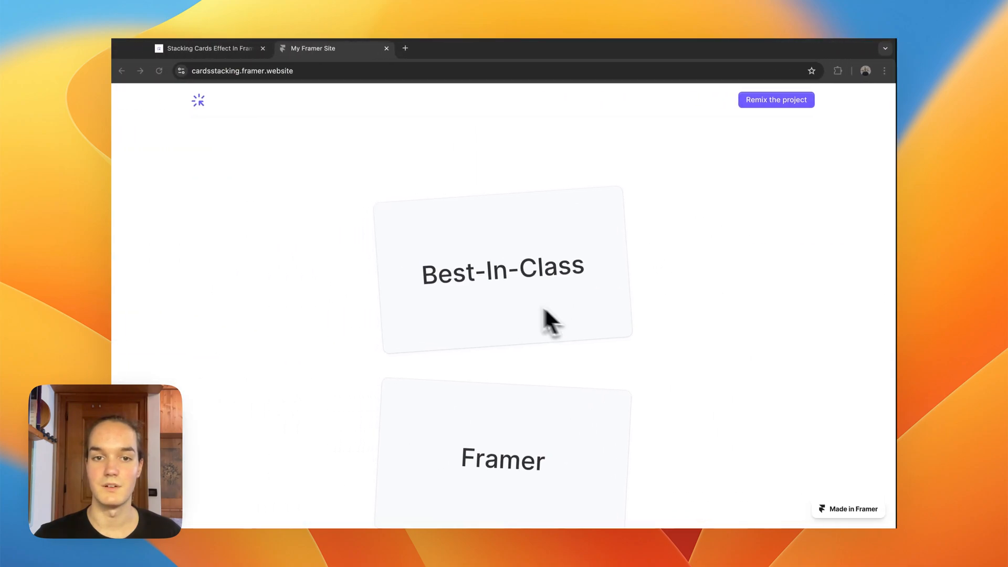
{"action": "scroll", "scroll_direction": "down", "scroll_amount": 3}
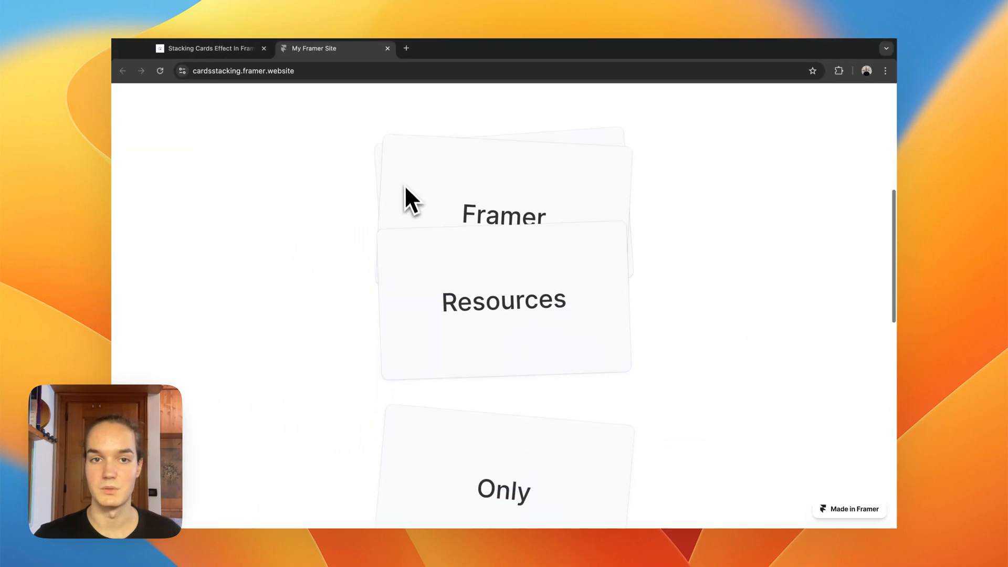
{"action": "scroll", "scroll_direction": "down", "scroll_amount": 3}
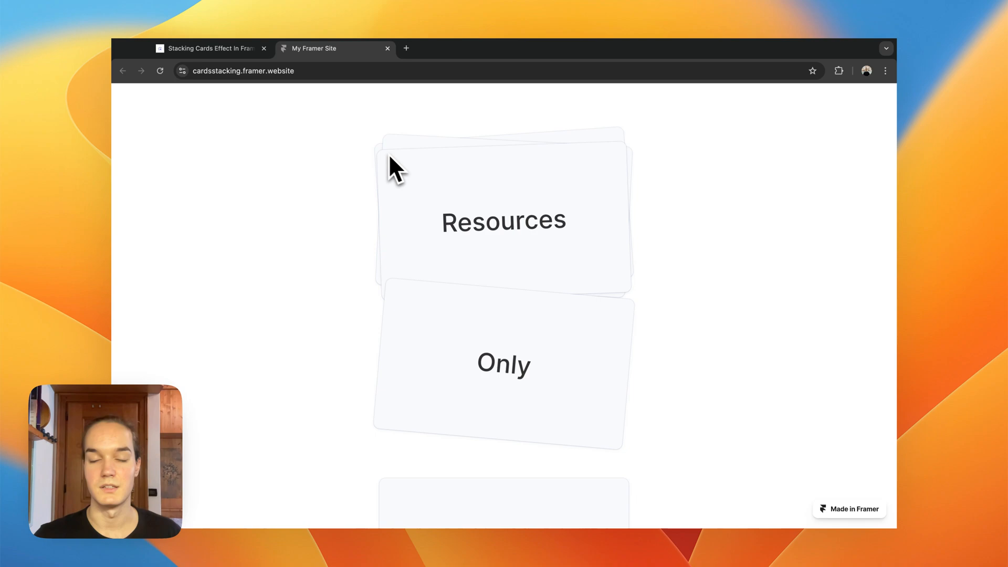
{"action": "scroll", "scroll_direction": "down", "scroll_amount": 3}
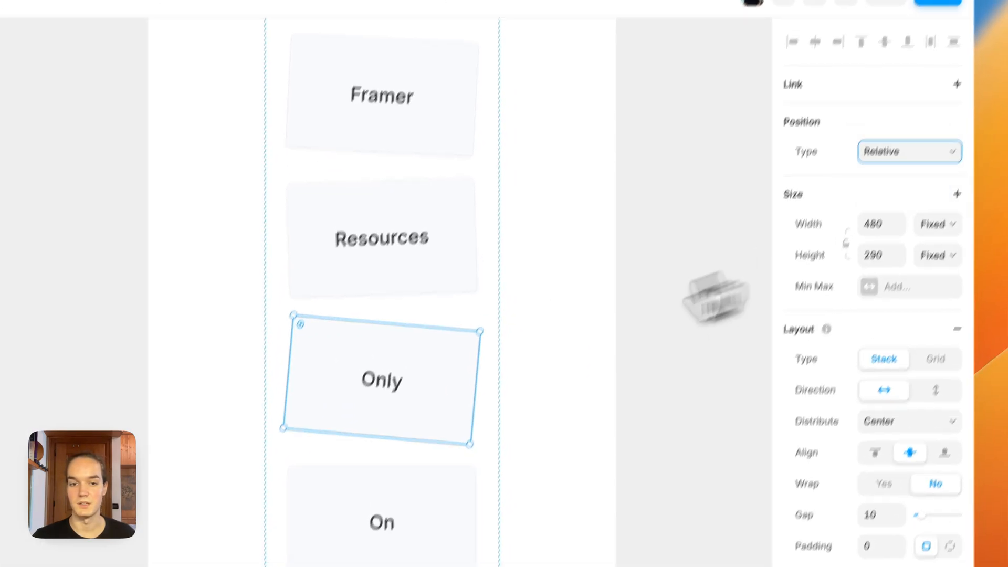
{"action": "left_click", "coordinate": [910, 151]}
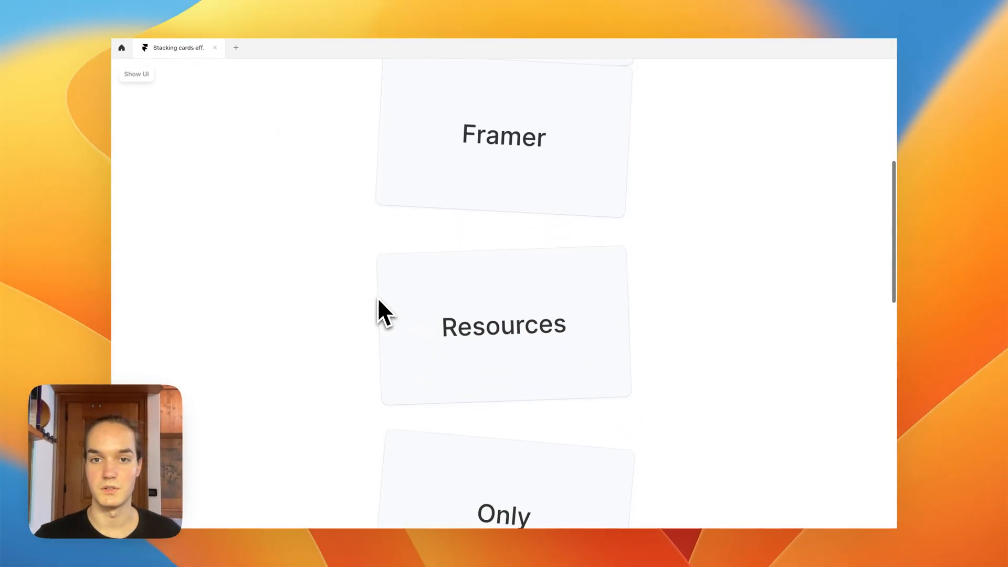
{"action": "left_click", "coordinate": [135, 74]}
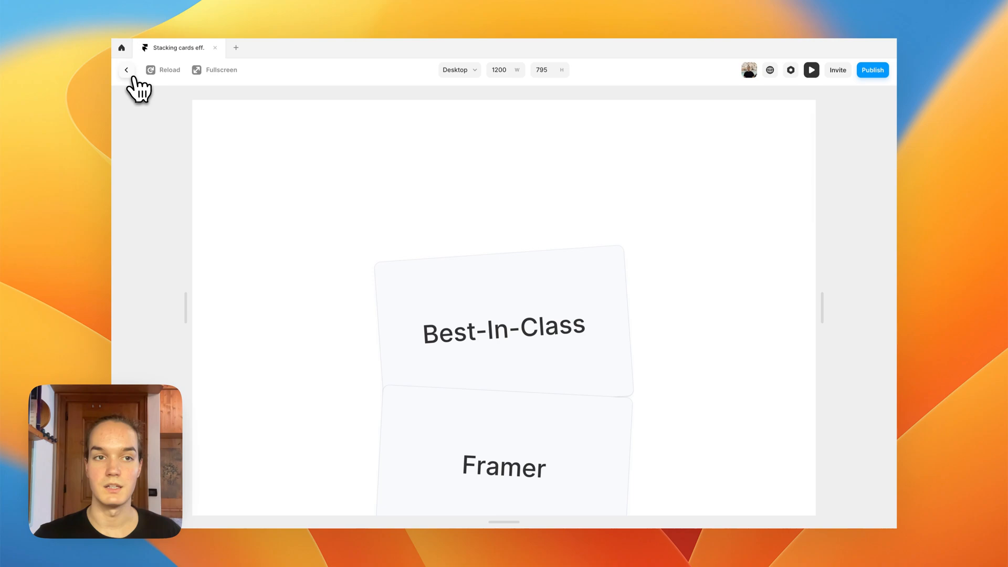
{"action": "left_click", "coordinate": [127, 69]}
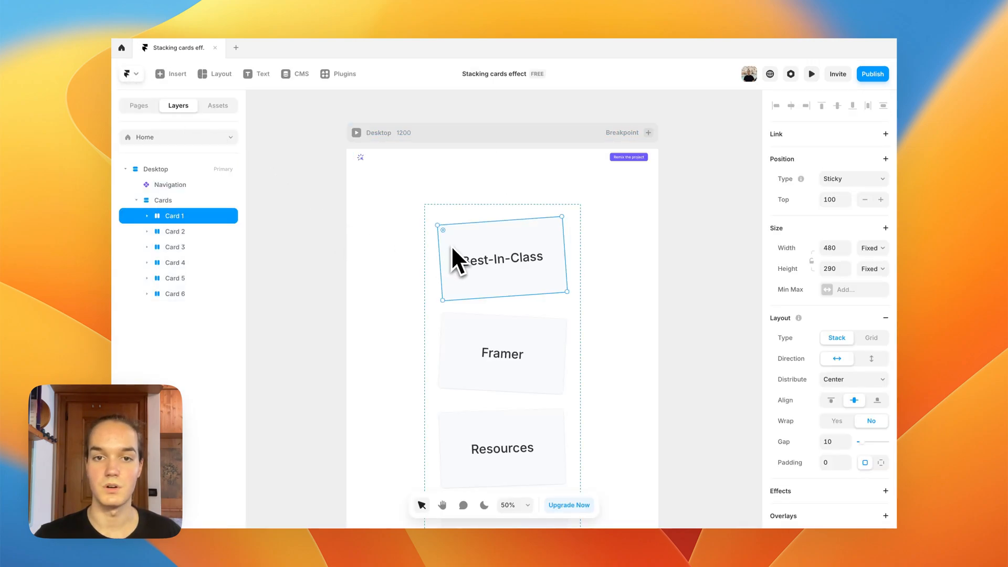
{"action": "mouse_move", "coordinate": [382, 254]}
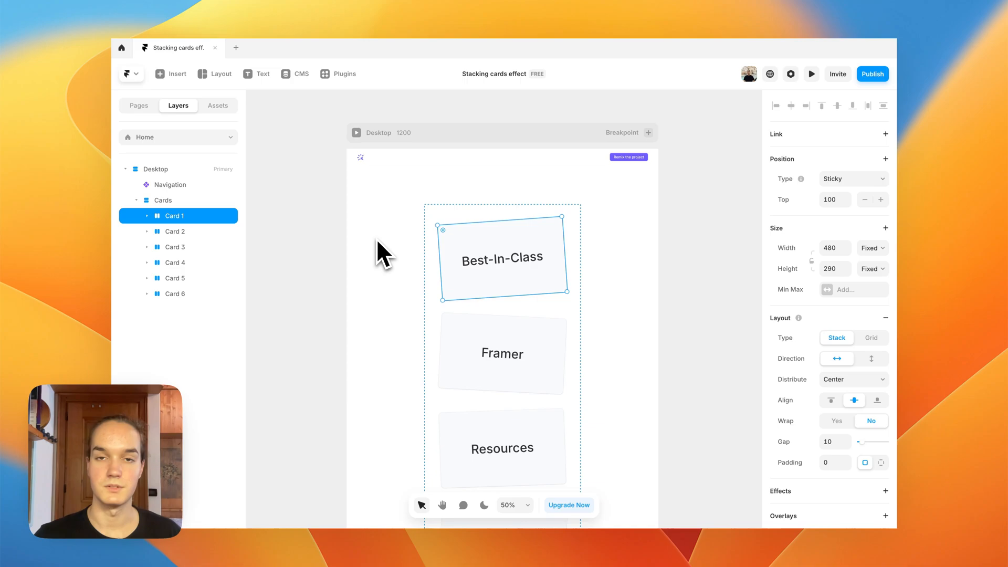
{"action": "mouse_move", "coordinate": [299, 254]}
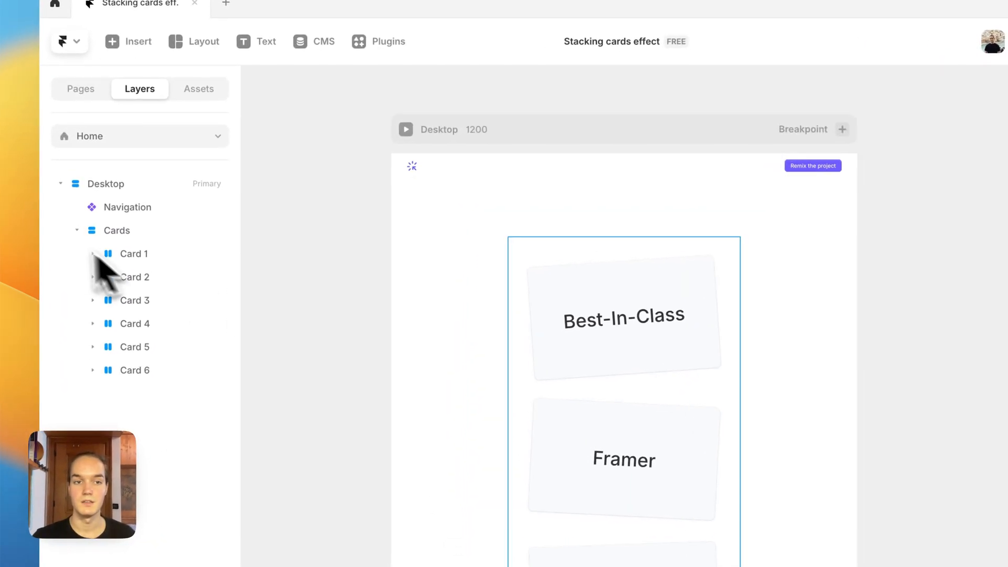
- Select the Cards container and change its Overflow from Hidden to Visible
{"action": "left_click", "coordinate": [134, 253]}
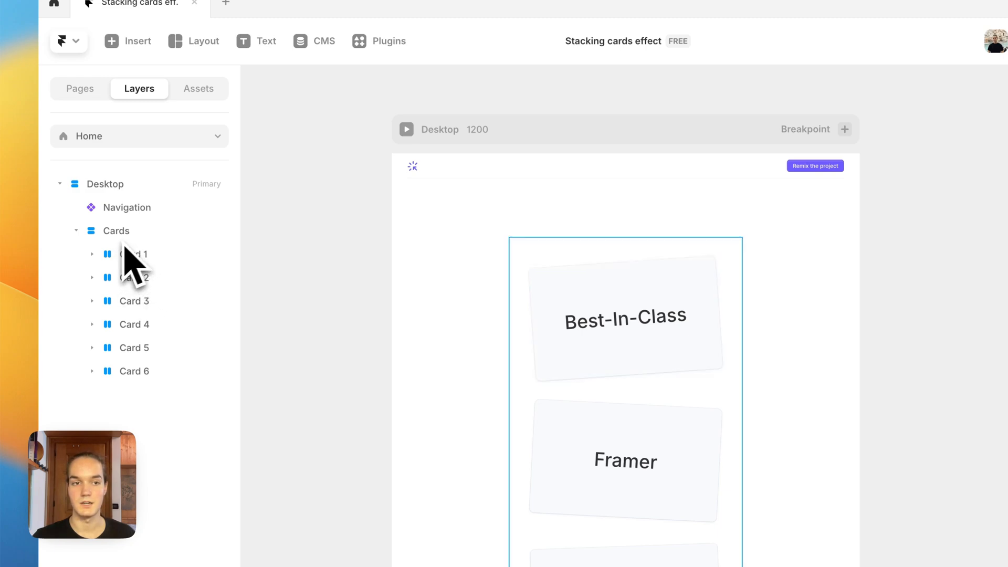
{"action": "double_click", "coordinate": [117, 231]}
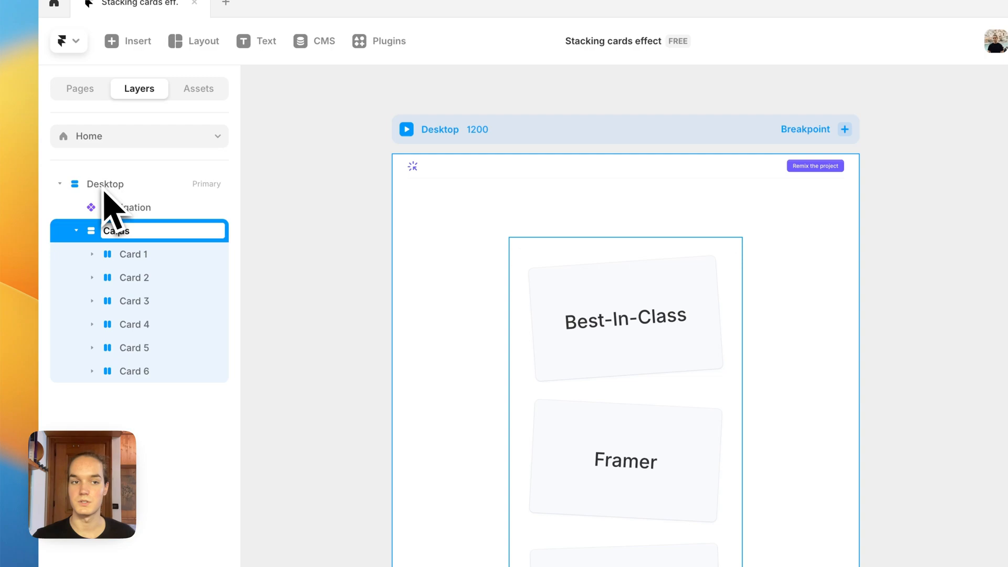
{"action": "left_click", "coordinate": [76, 230]}
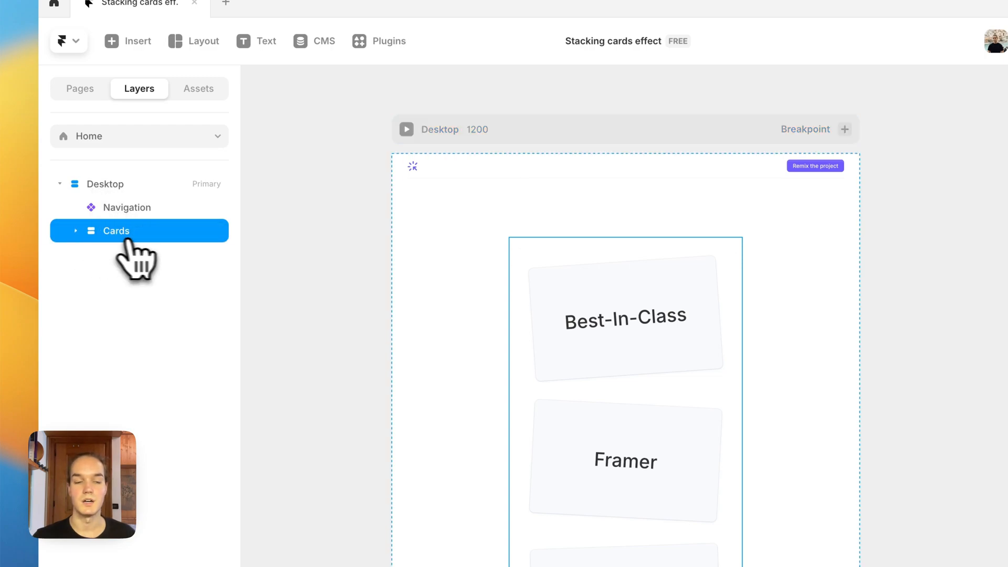
{"action": "left_click", "coordinate": [117, 231]}
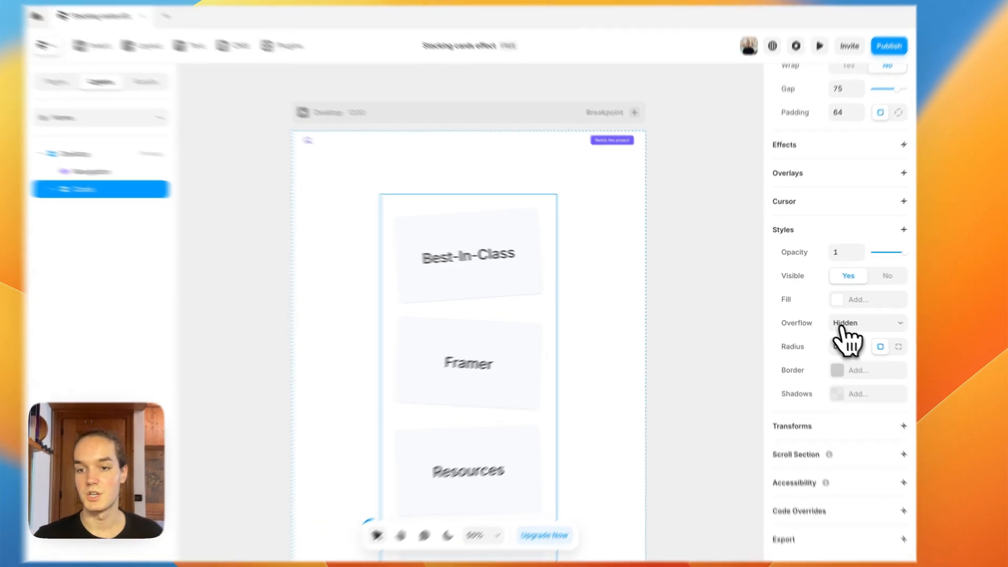
{"action": "left_click", "coordinate": [866, 323]}
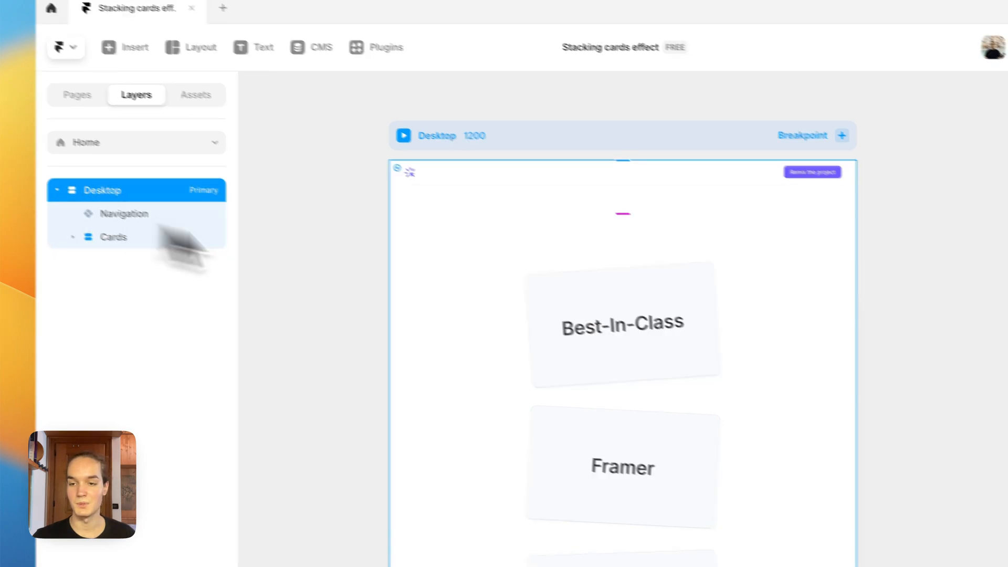
{"action": "left_click", "coordinate": [114, 237]}
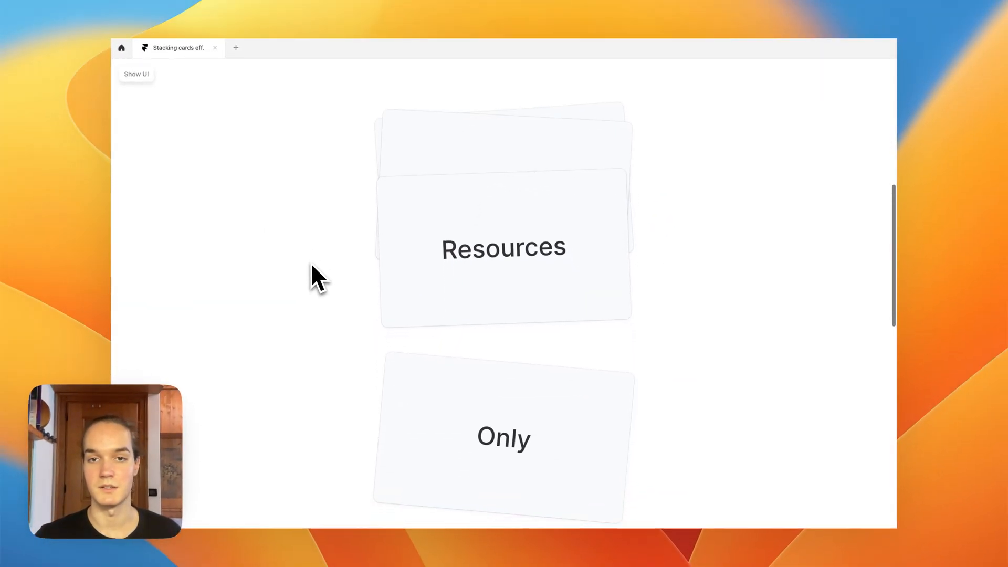
{"action": "scroll", "scroll_direction": "down", "scroll_amount": 3}
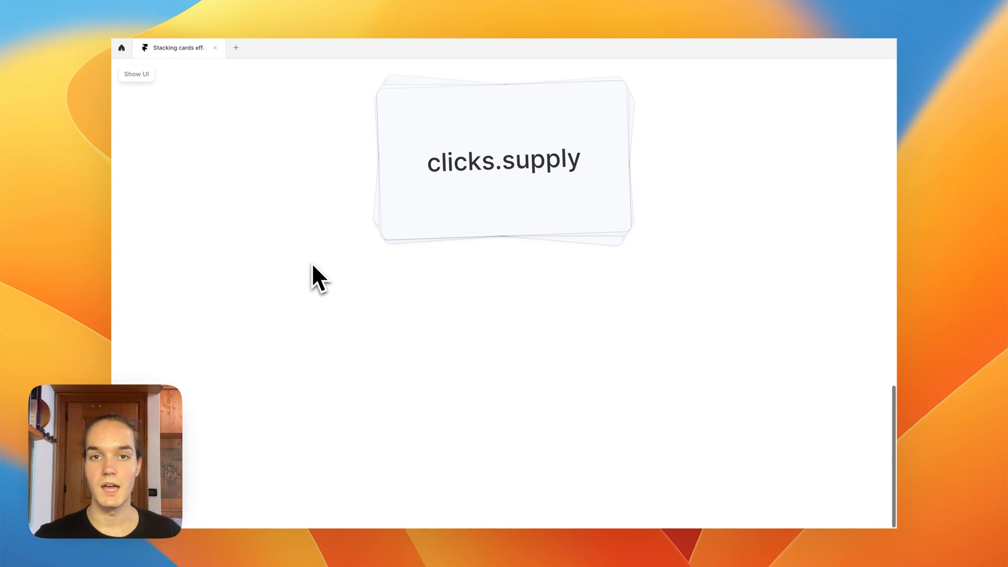